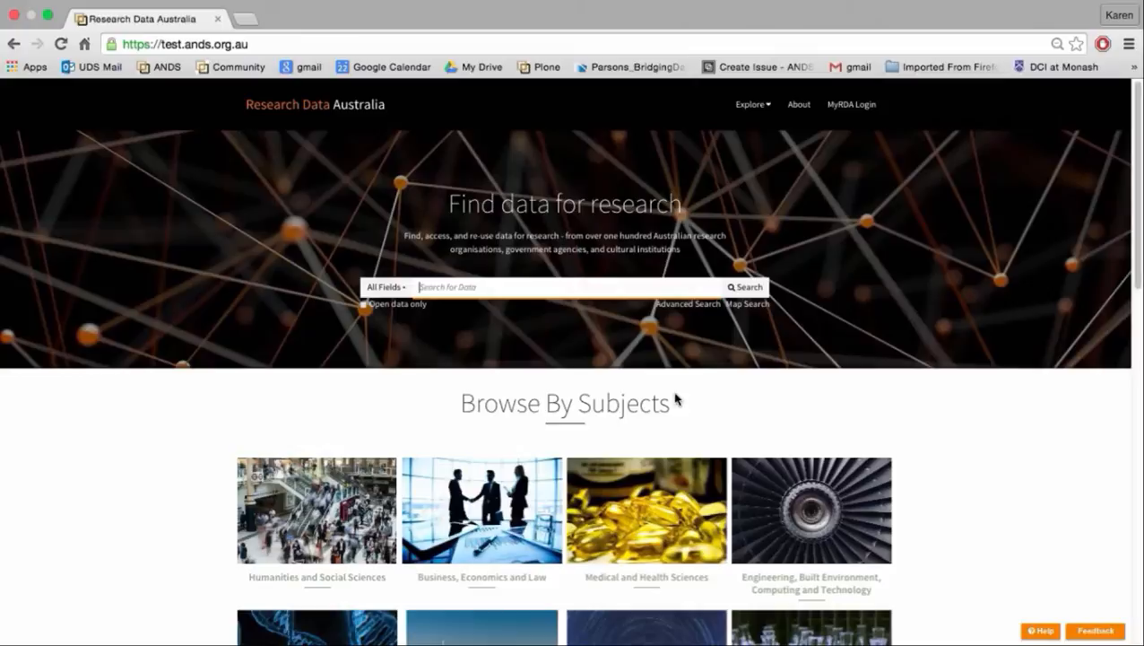
mouse_move(555, 287)
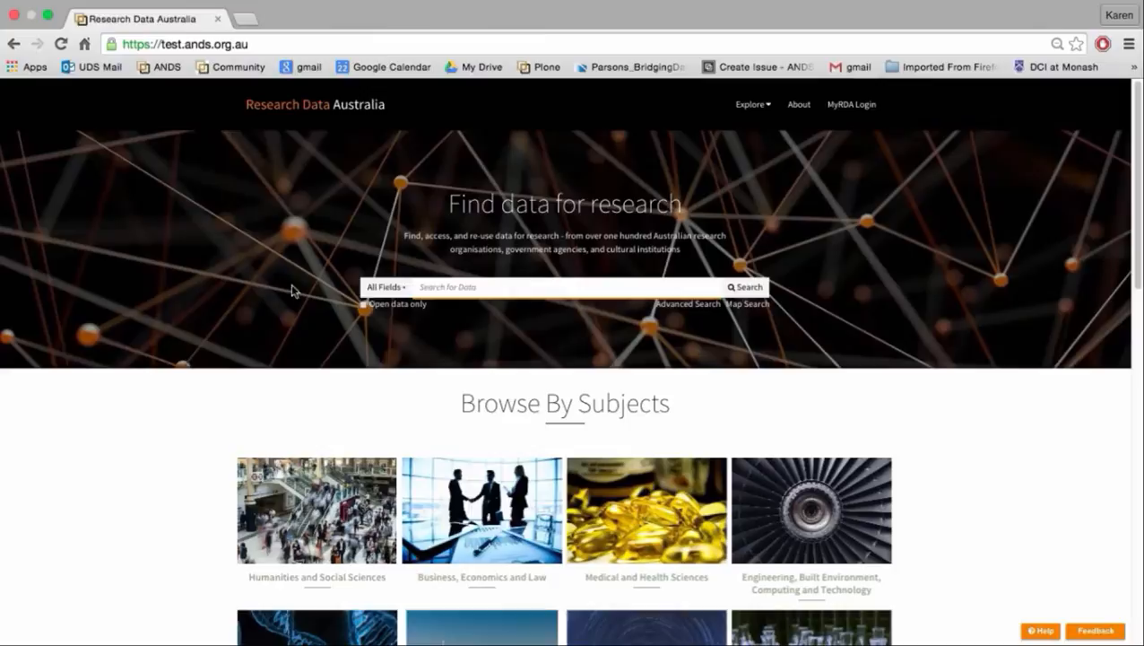
Expand the search-field list showing Title, Description, Identifier and other options
click(385, 287)
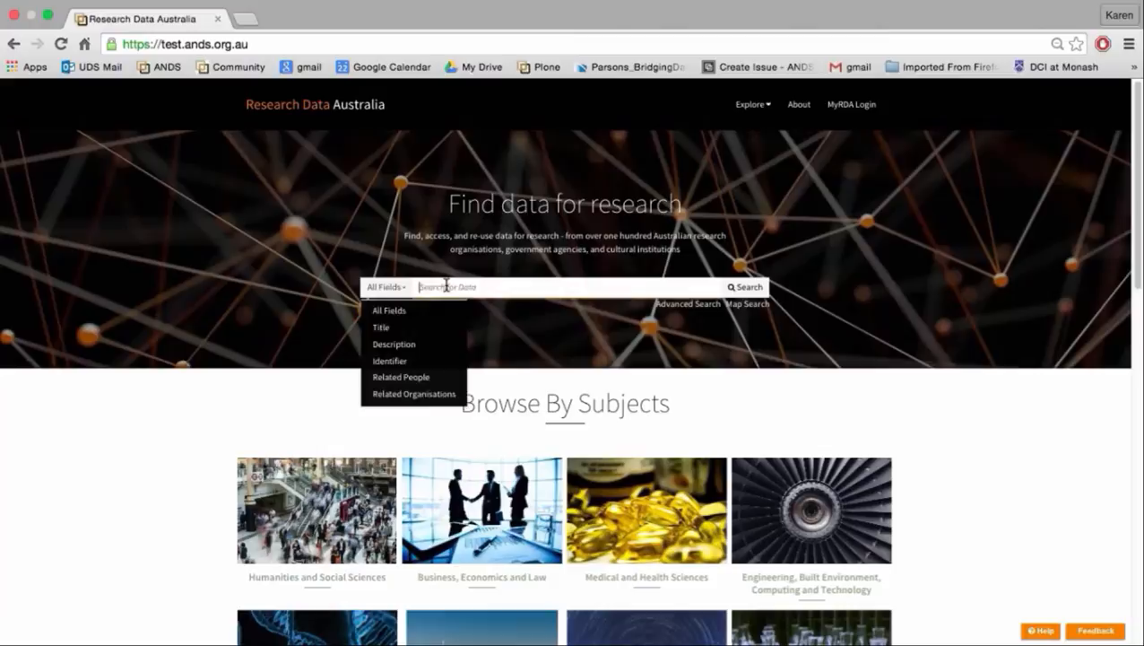
Review the Browse By Subjects tiles and Explore section, then go to Themed Collections
scroll(down, 3)
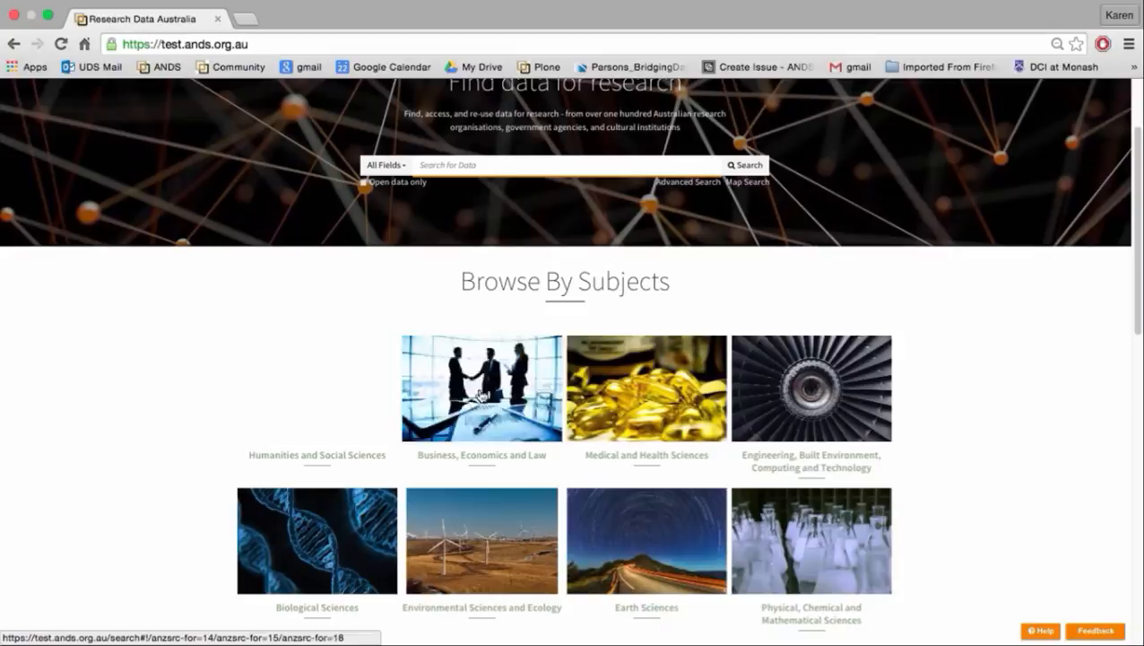
scroll(down, 3)
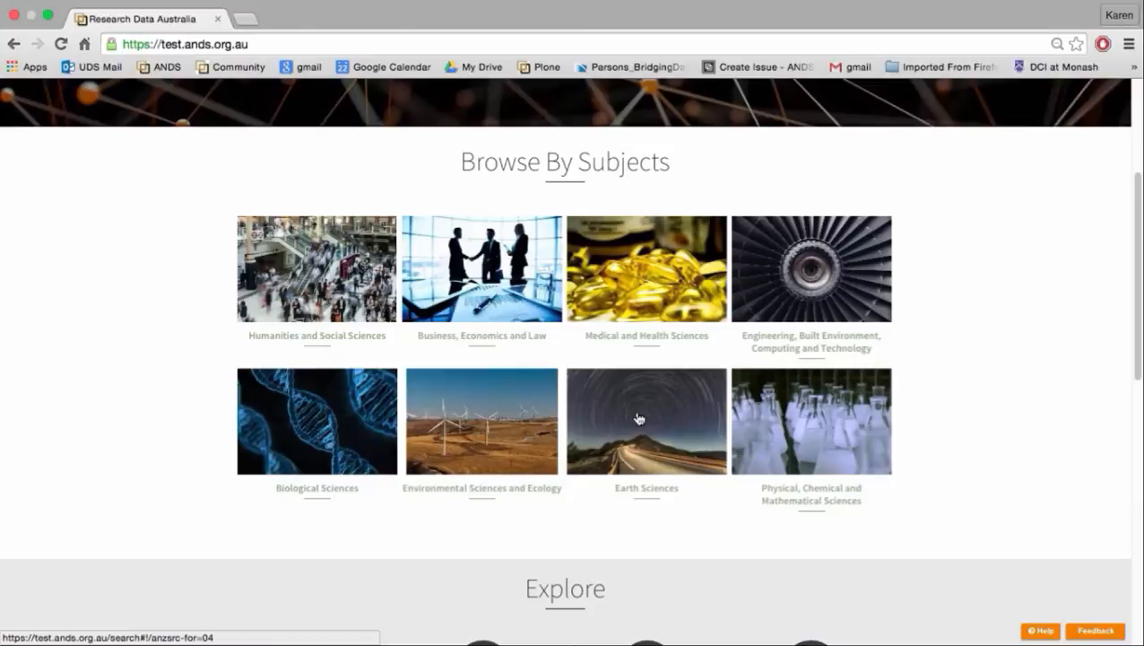
click(639, 420)
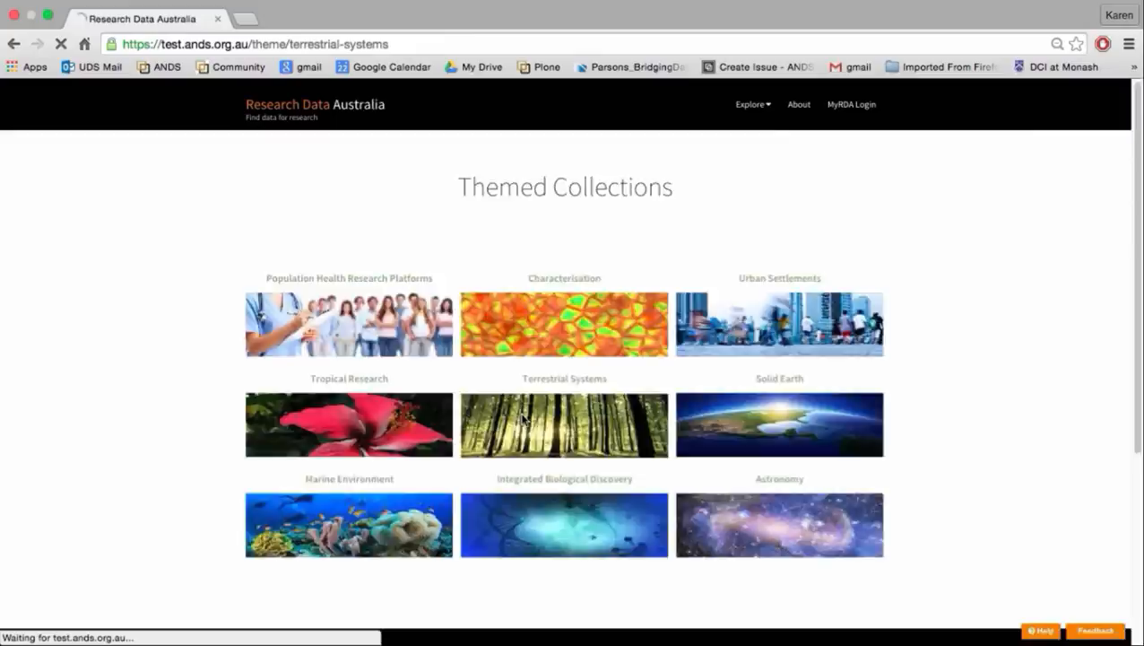
Enter the Terrestrial Systems theme tile leading to the Open Data collection page
click(563, 423)
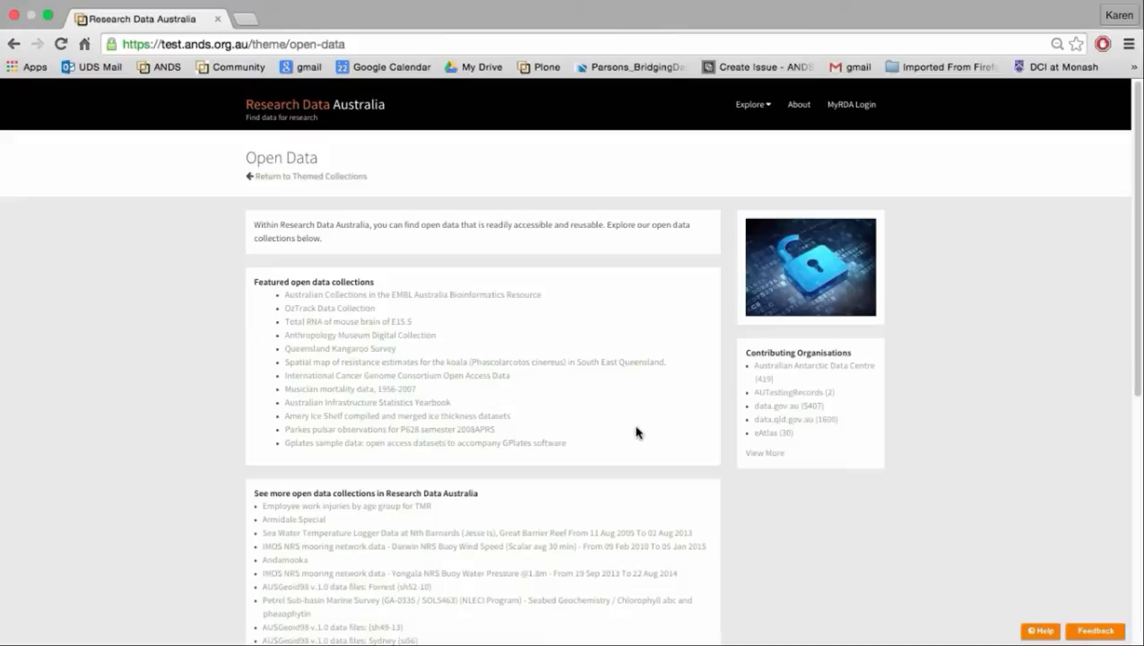
mouse_move(610, 419)
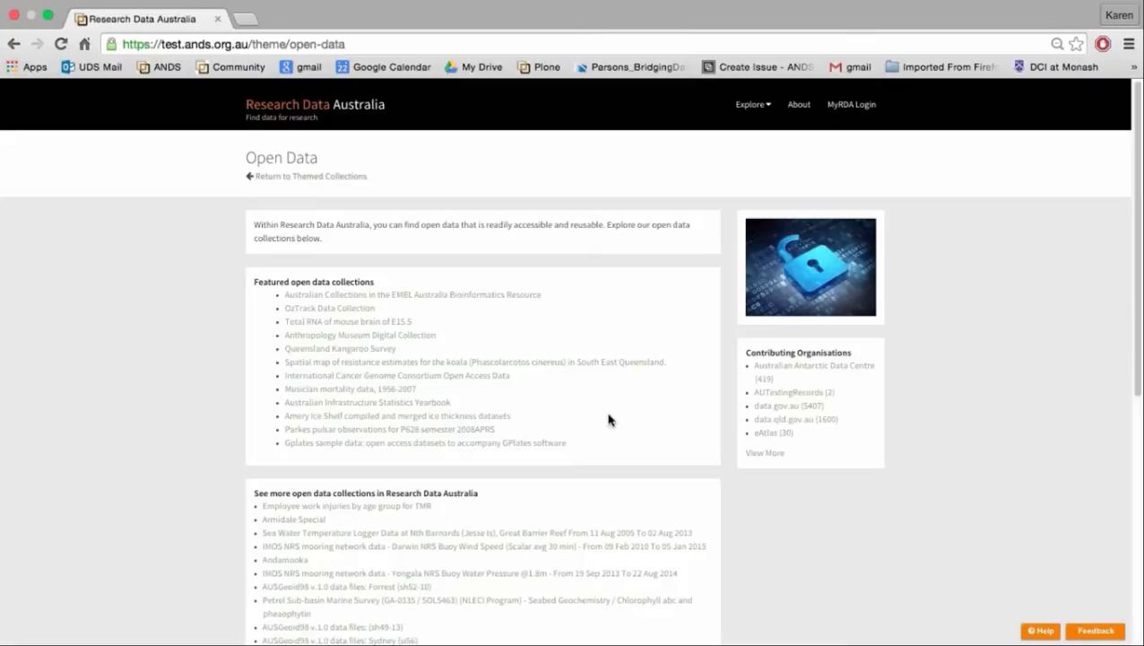
mouse_move(538, 371)
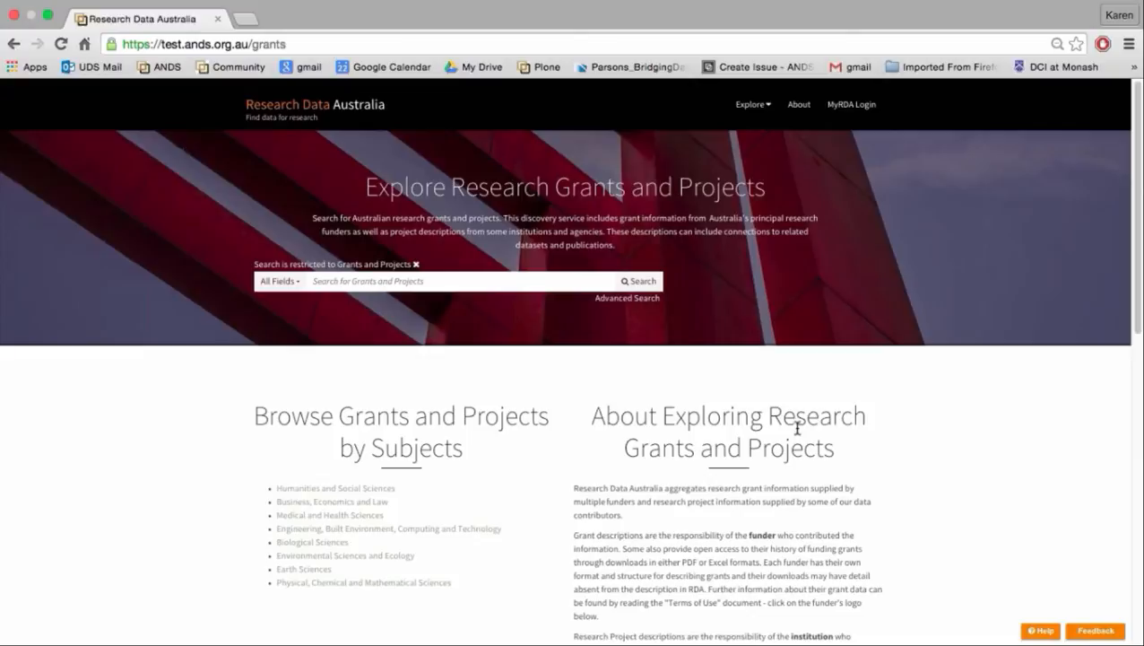
mouse_move(788, 411)
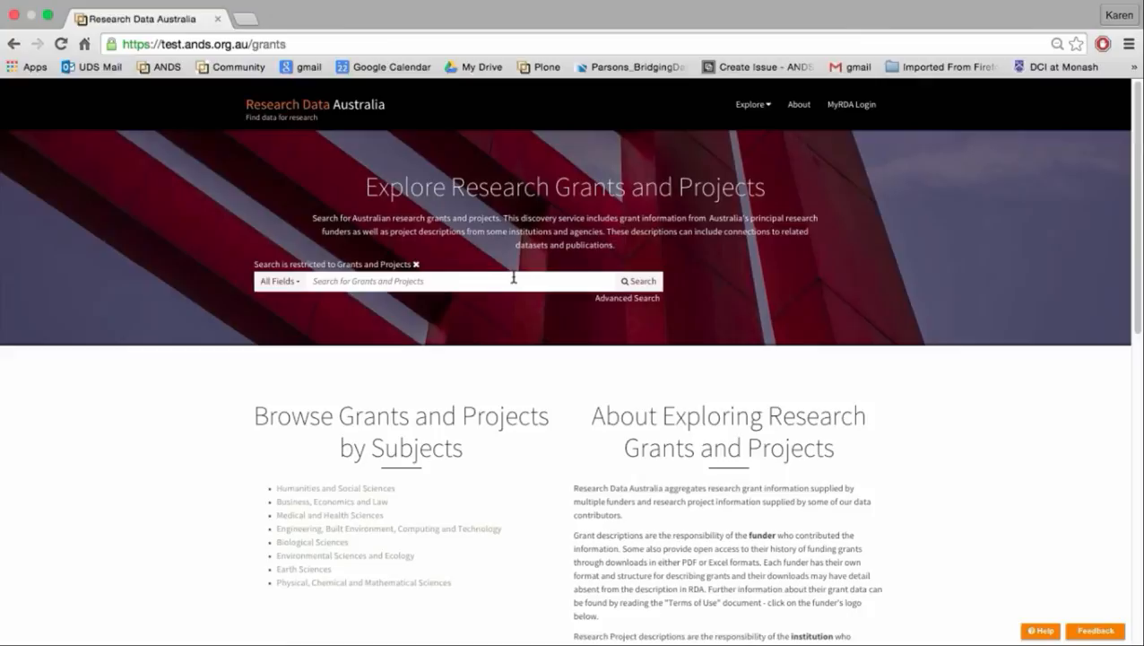
mouse_move(450, 262)
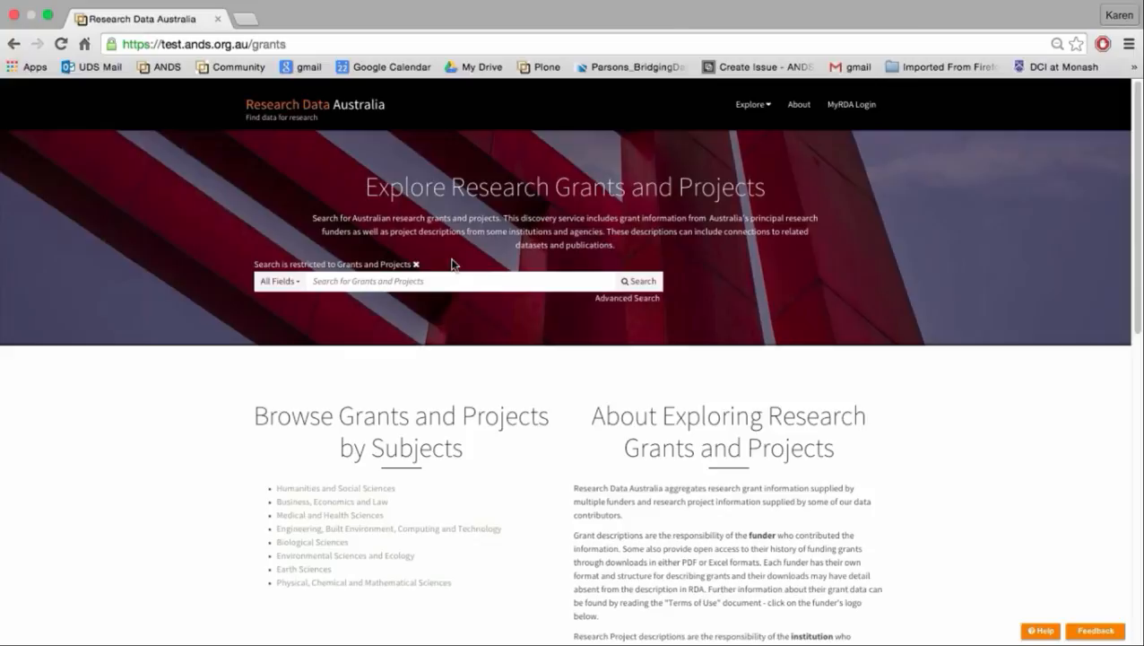